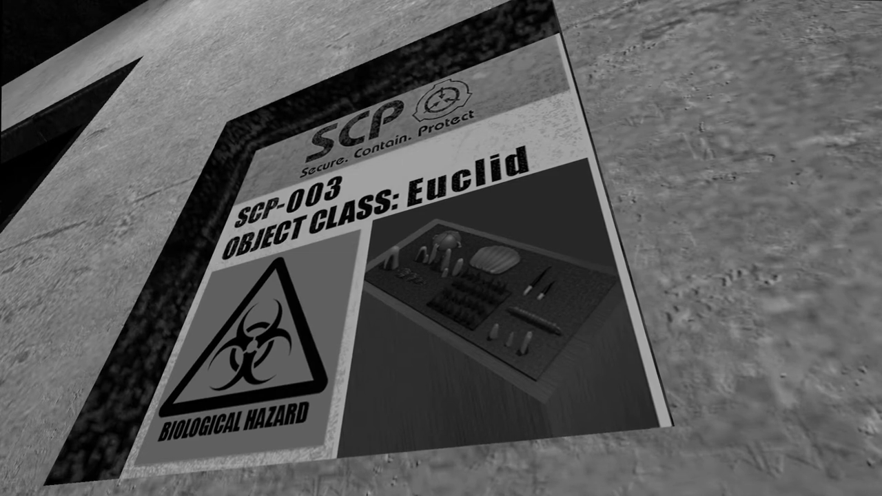
mouse_move(441, 248)
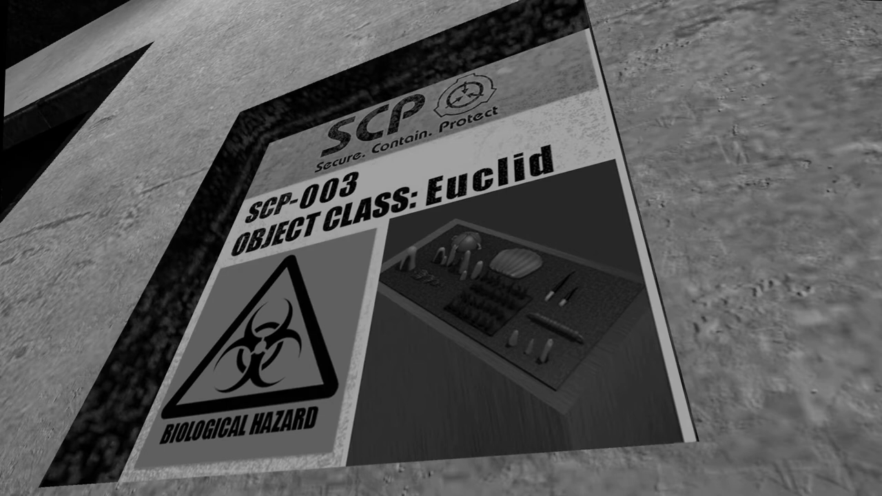
mouse_move(441, 248)
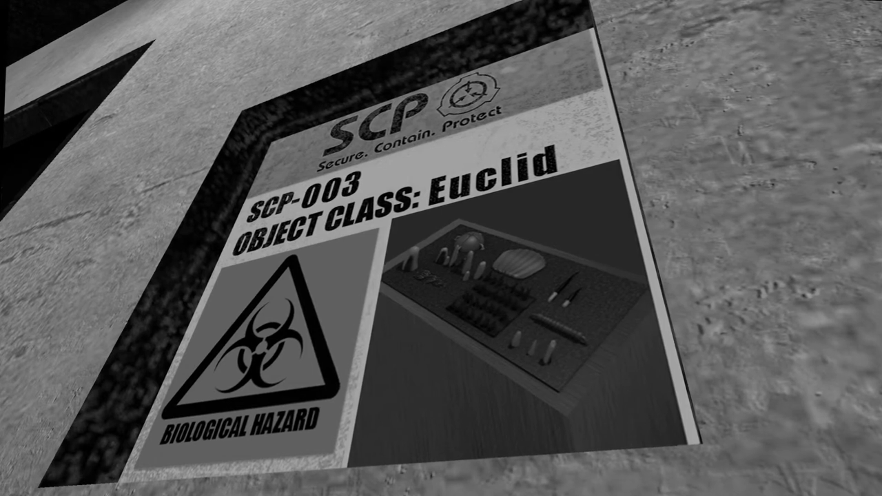
mouse_move(441, 248)
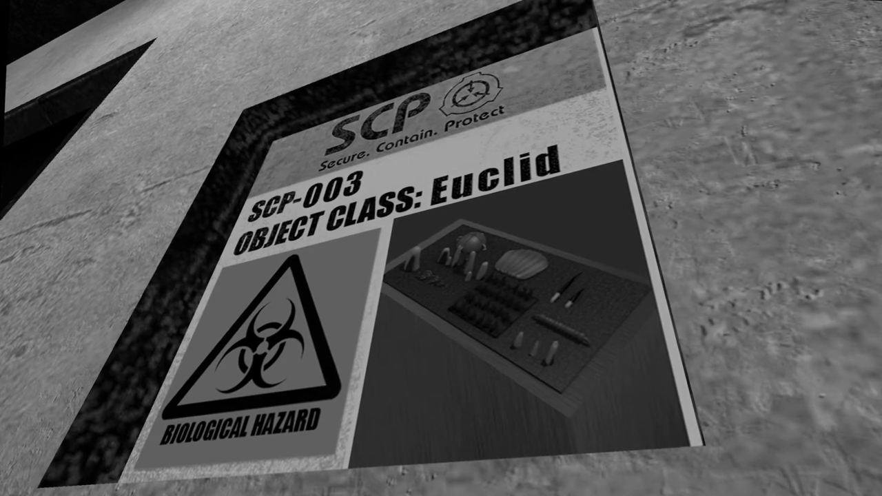
mouse_move(441, 248)
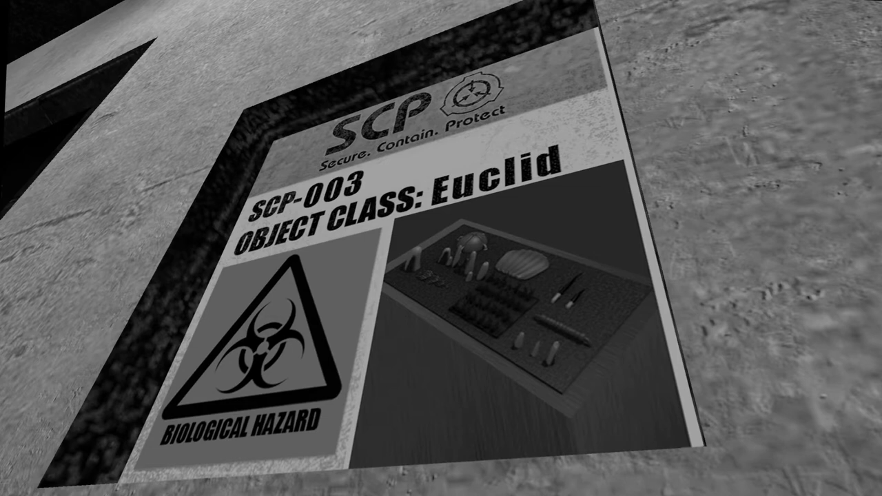